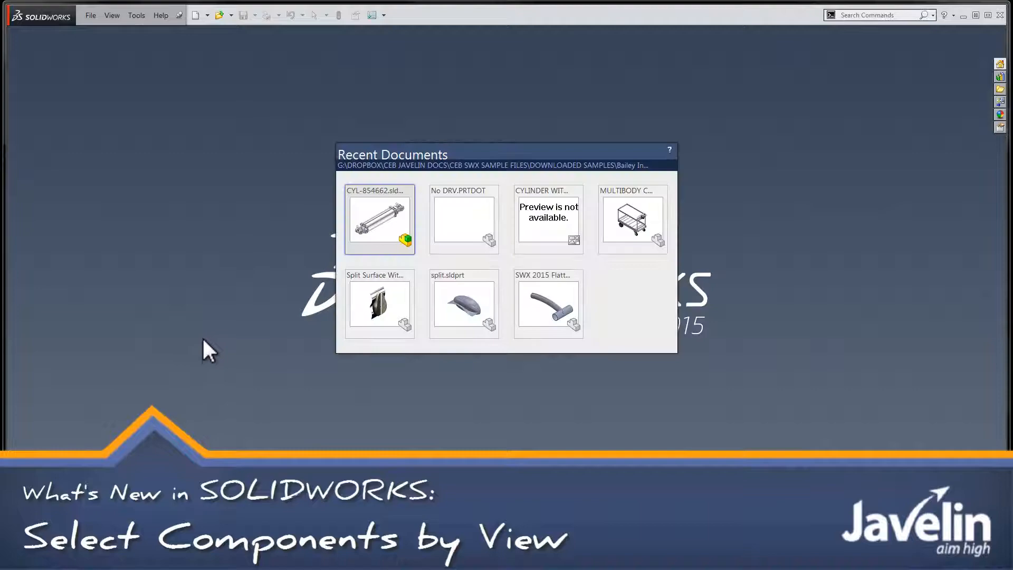
Open the CYL-854662 assembly and launch Select Components by View.
{"action": "double_click", "coordinate": [380, 222]}
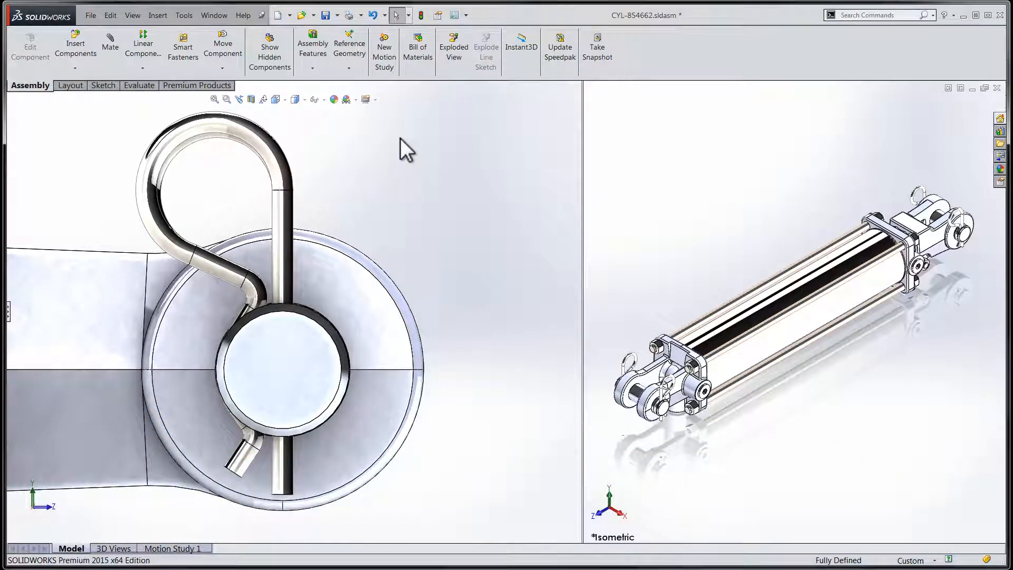
{"action": "left_click", "coordinate": [403, 14]}
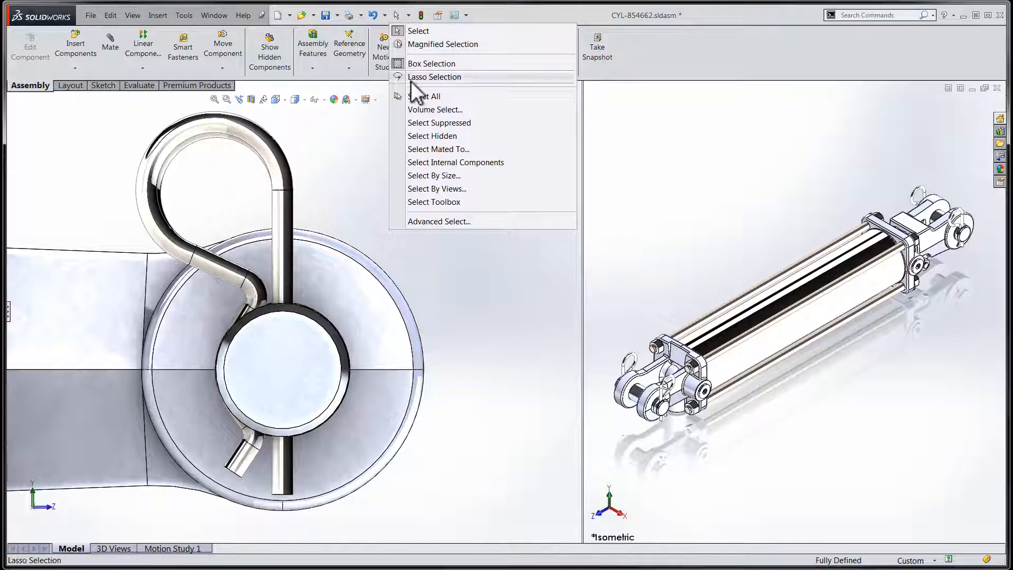
{"action": "mouse_move", "coordinate": [444, 200]}
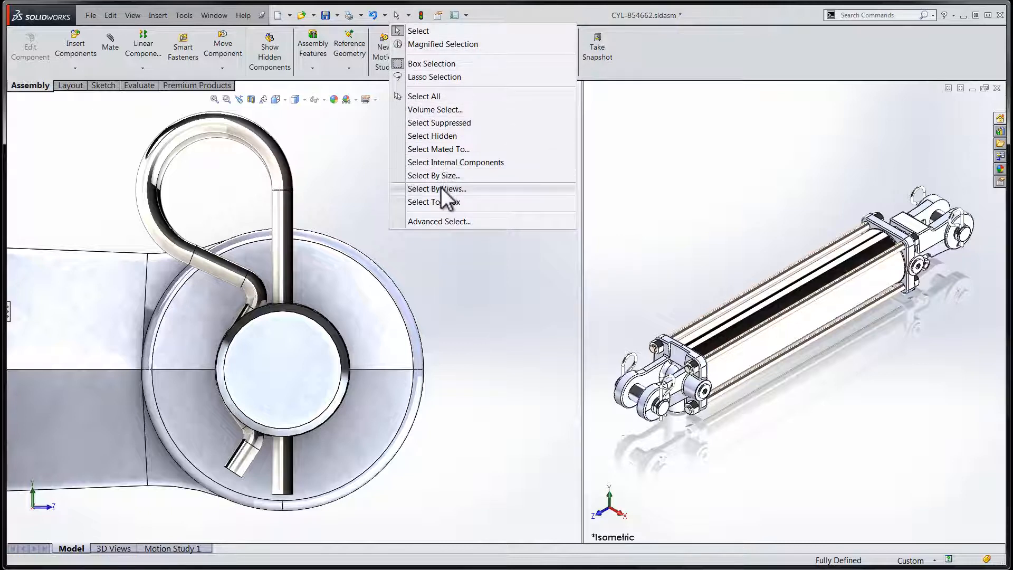
{"action": "left_click", "coordinate": [437, 189]}
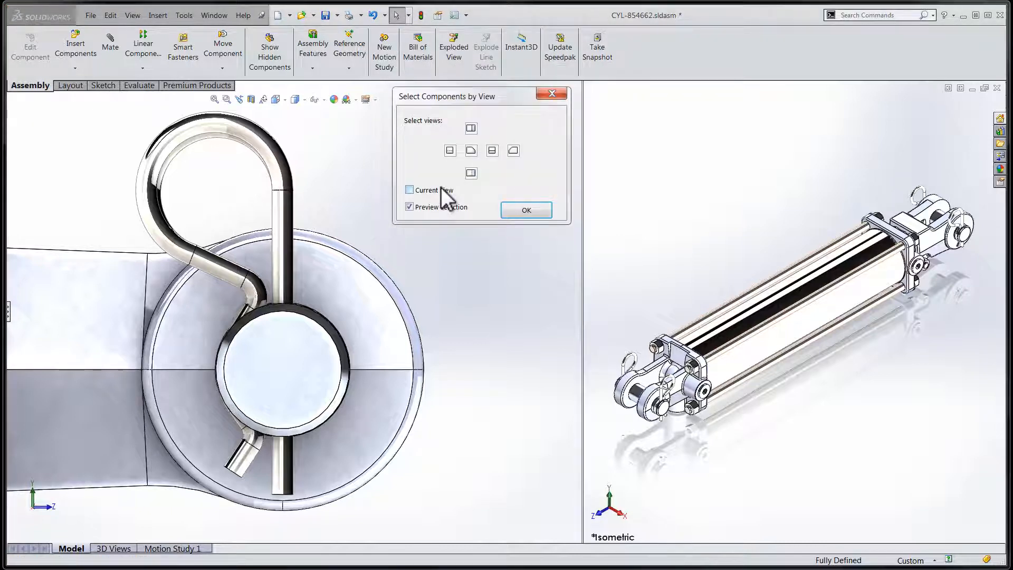
{"action": "mouse_move", "coordinate": [419, 143]}
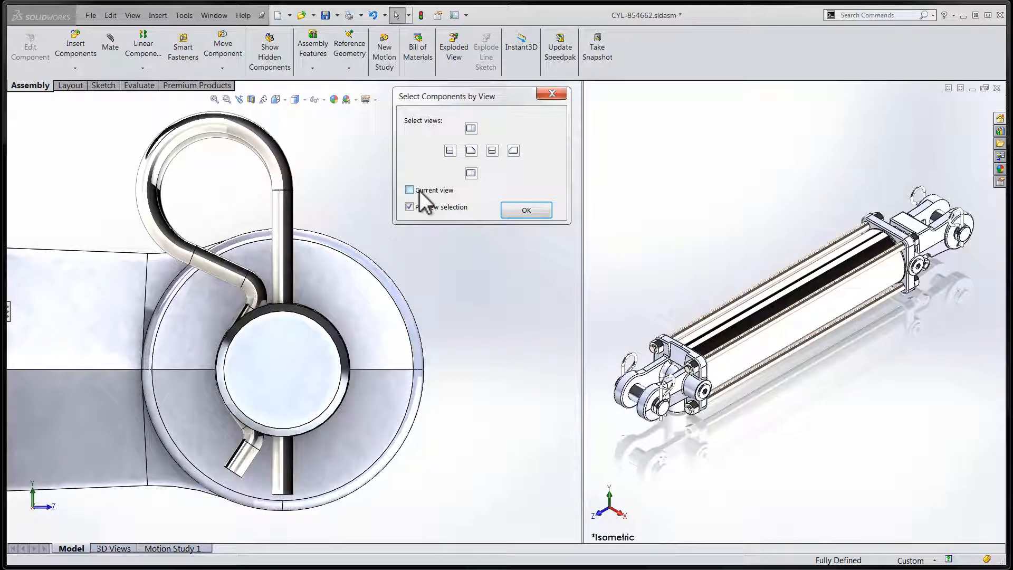
Select the components visible in the current left view and confirm.
{"action": "left_click", "coordinate": [409, 190]}
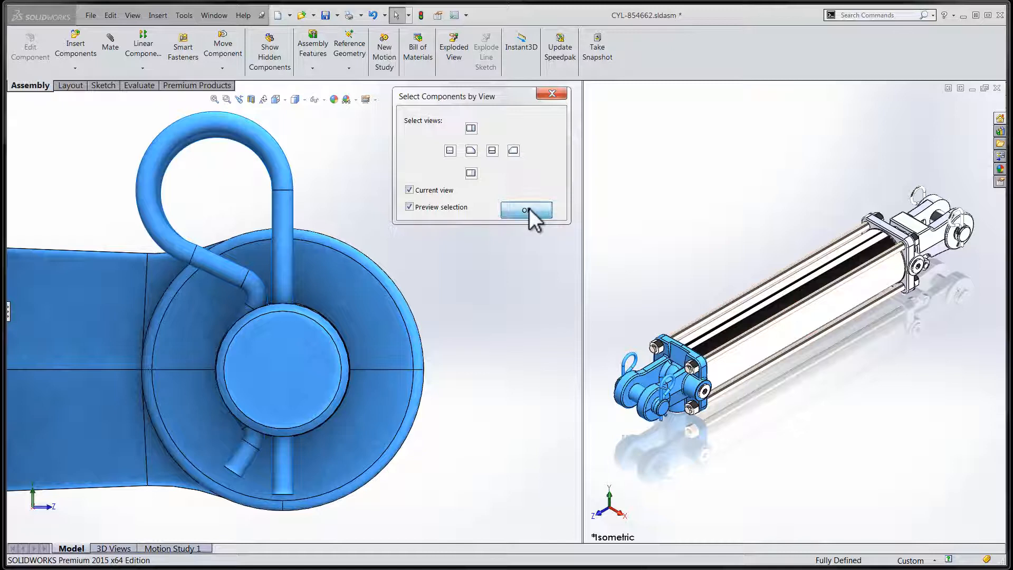
{"action": "left_click", "coordinate": [526, 211]}
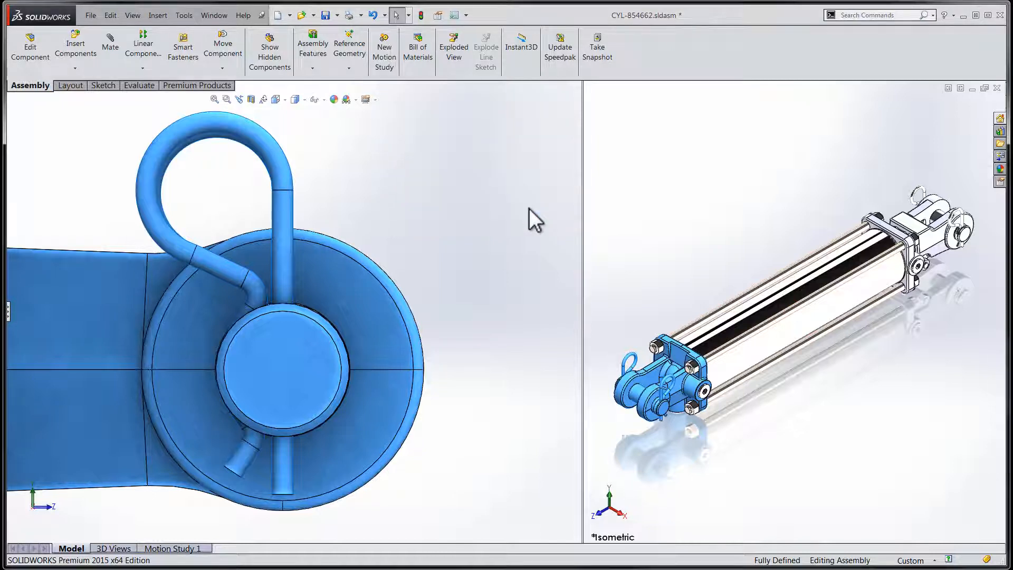